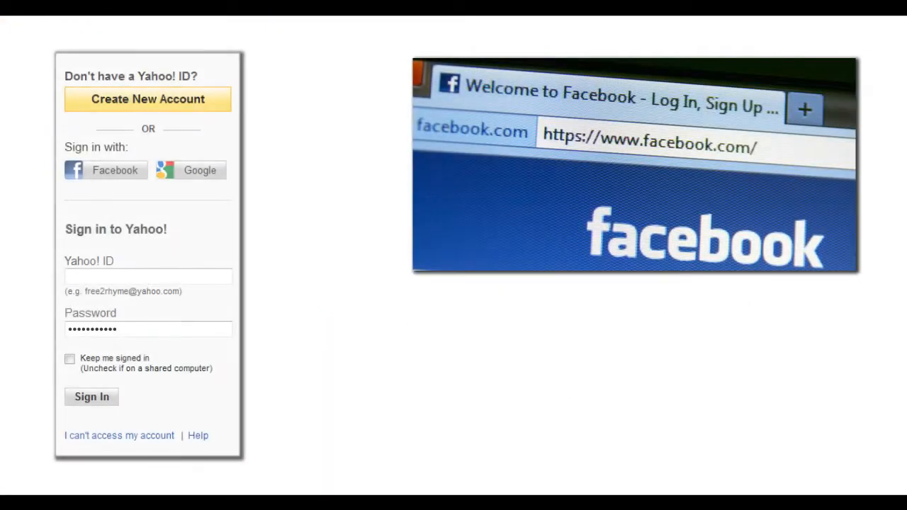
Step: Open the LogmeOnce Cloud Dashboard in Firefox to show the Applications list
left_click(189, 170)
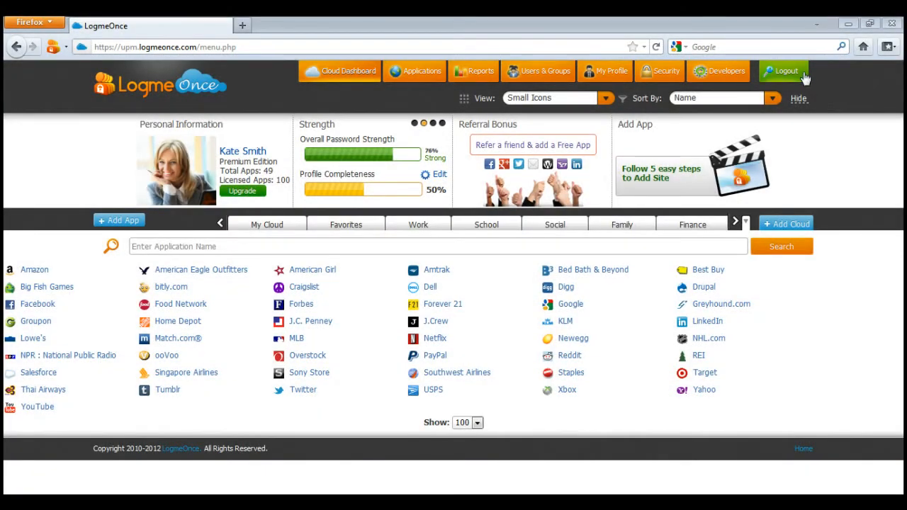
left_click(782, 71)
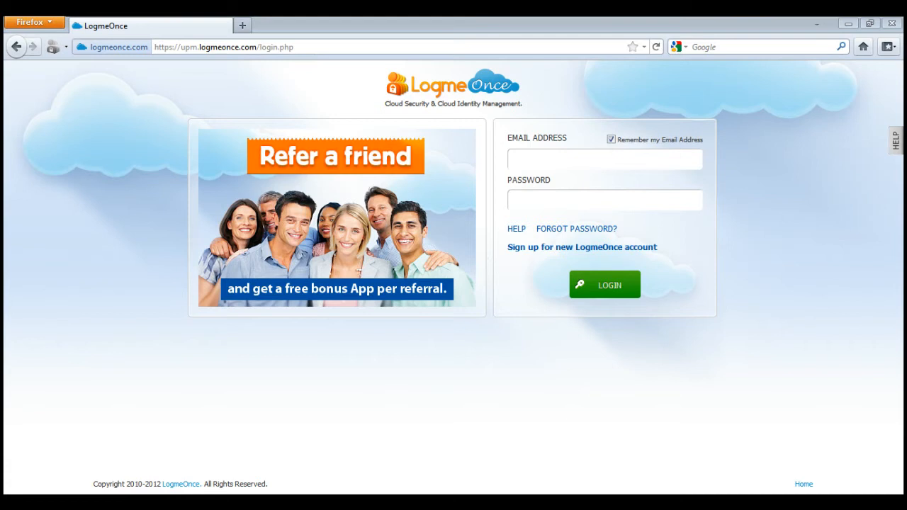
left_click(605, 284)
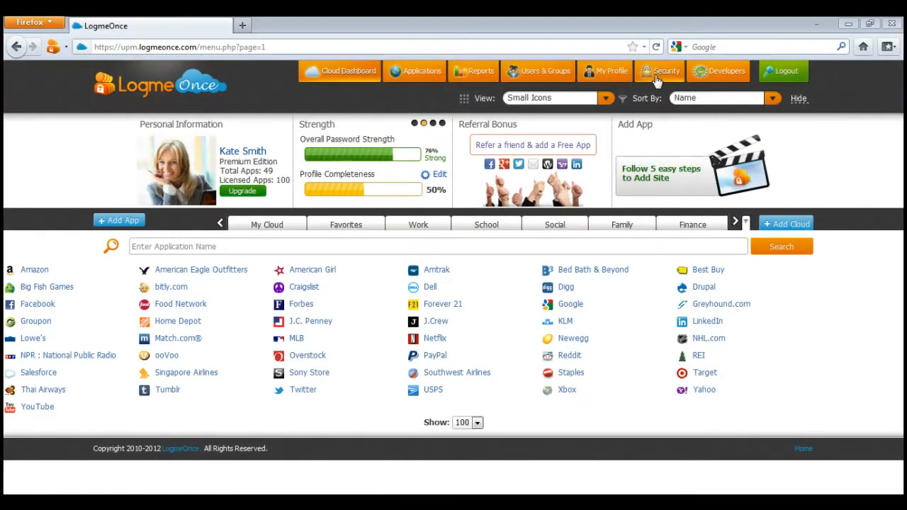
Step: Switch the app list View to Details
left_click(665, 71)
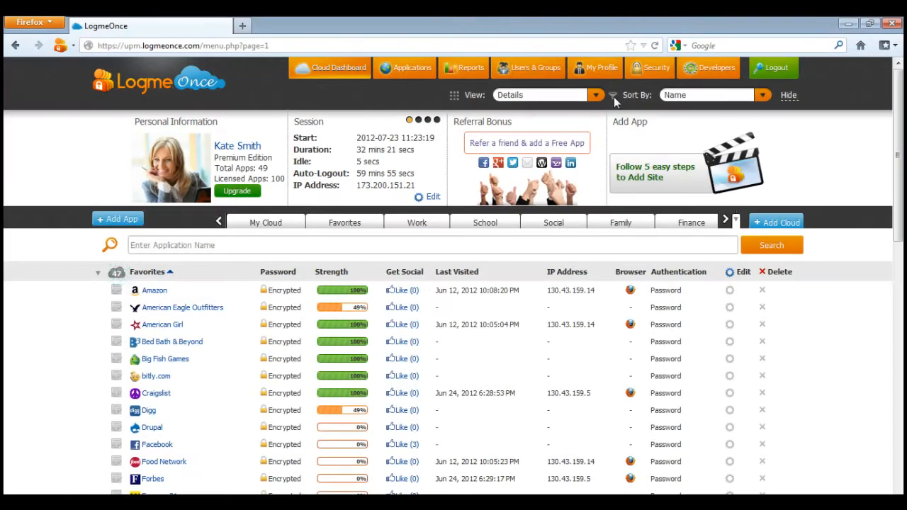
left_click(595, 67)
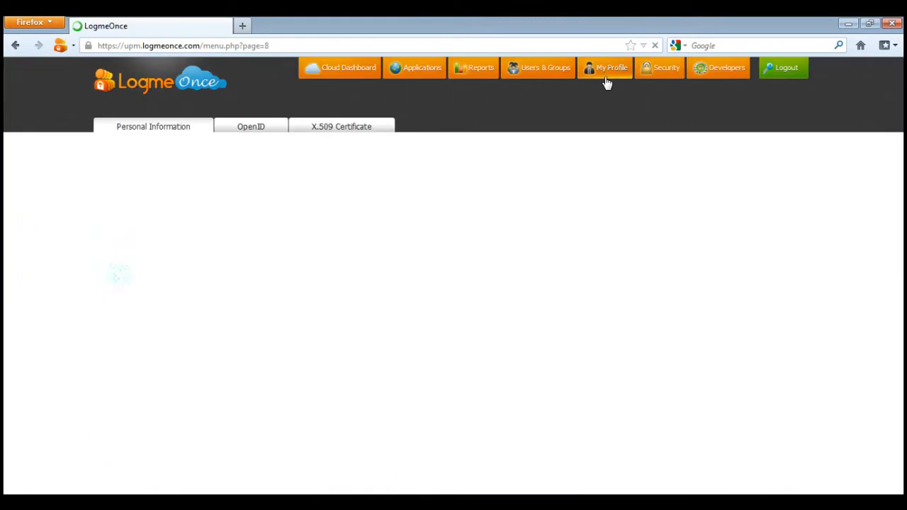
left_click(605, 68)
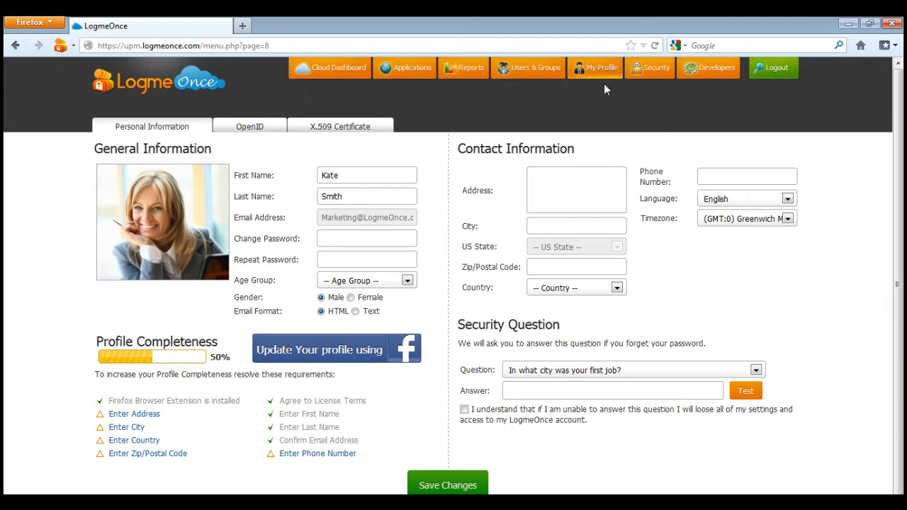
mouse_move(278, 155)
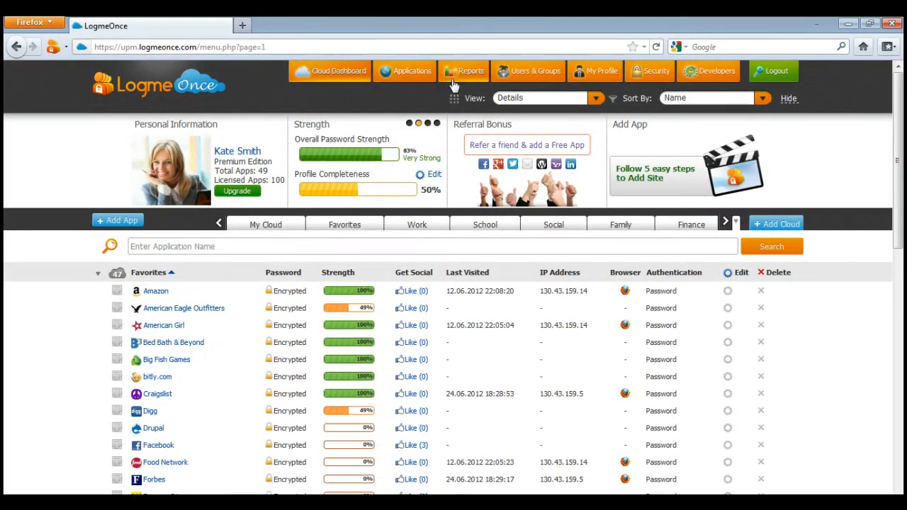
left_click(464, 71)
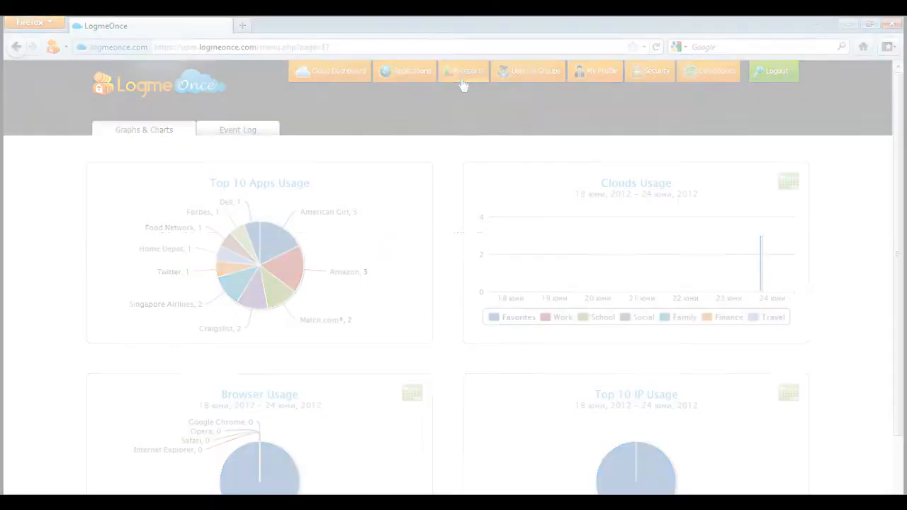
left_click(420, 71)
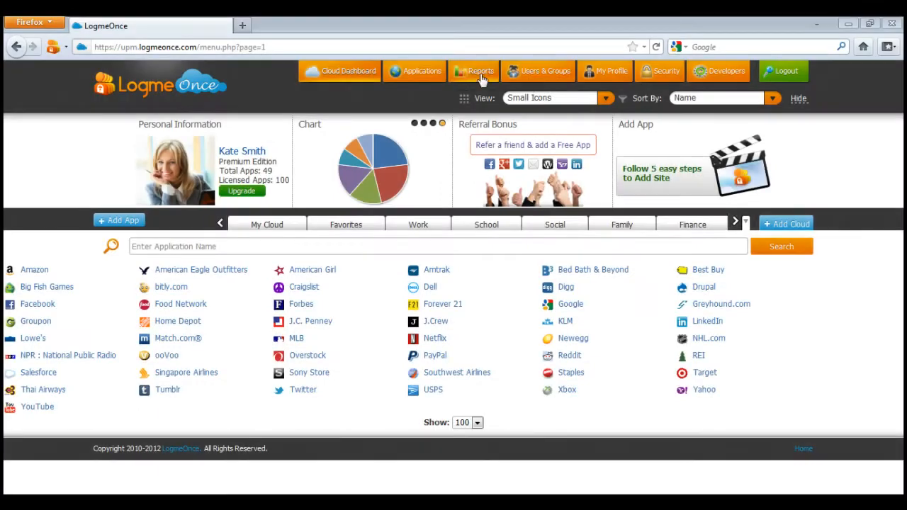
Step: Change the View from Small Icons back to Details
left_click(411, 71)
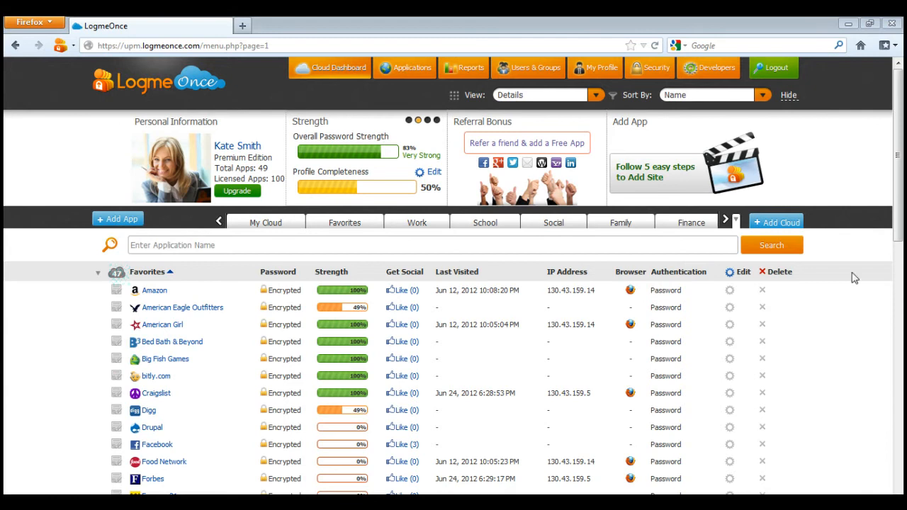
Step: Cycle the View through Medium Icons and Details, settling on 3D Panorama
left_click(596, 94)
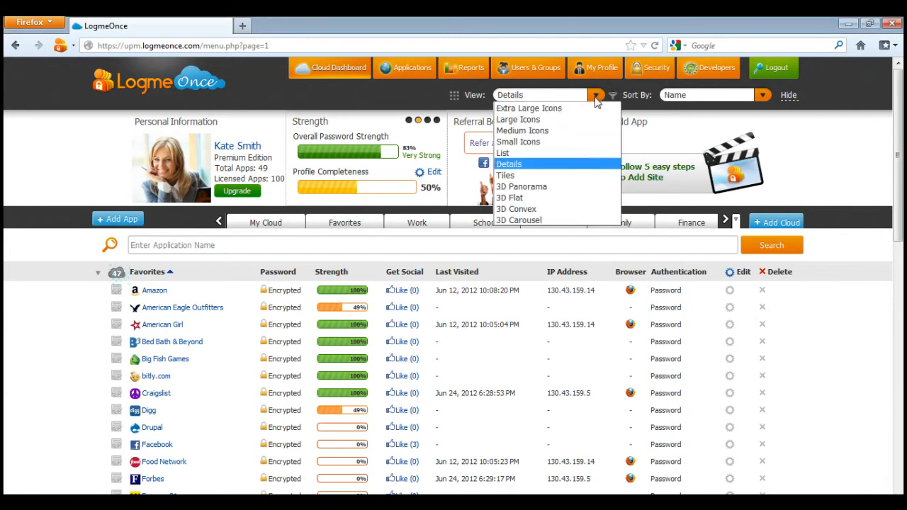
mouse_move(518, 119)
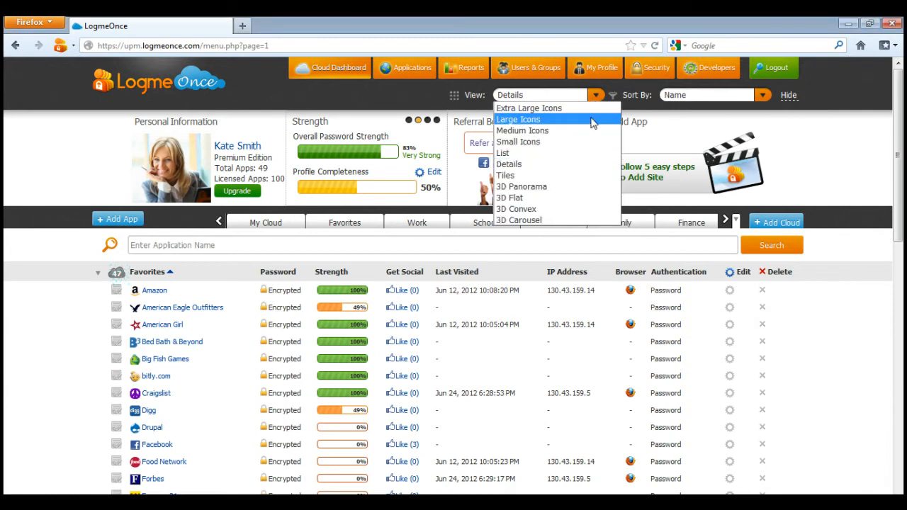
left_click(522, 130)
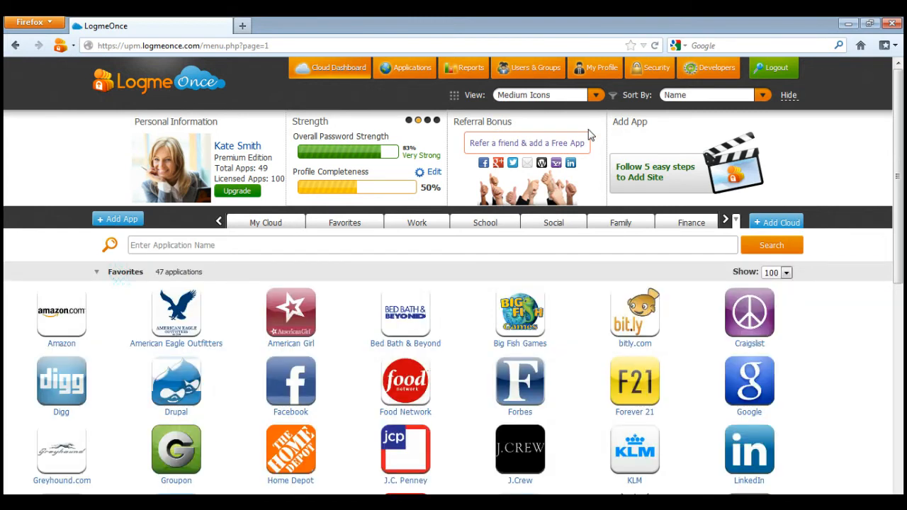
left_click(538, 94)
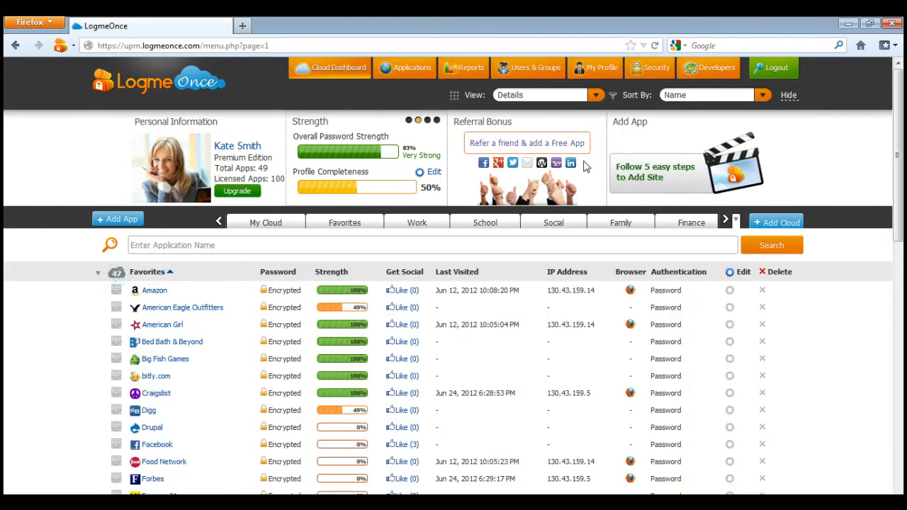
left_click(596, 94)
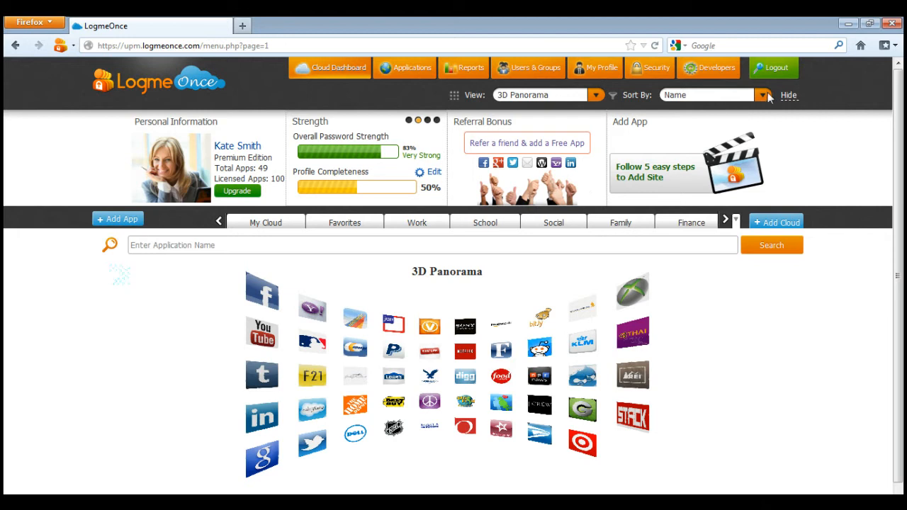
left_click(763, 95)
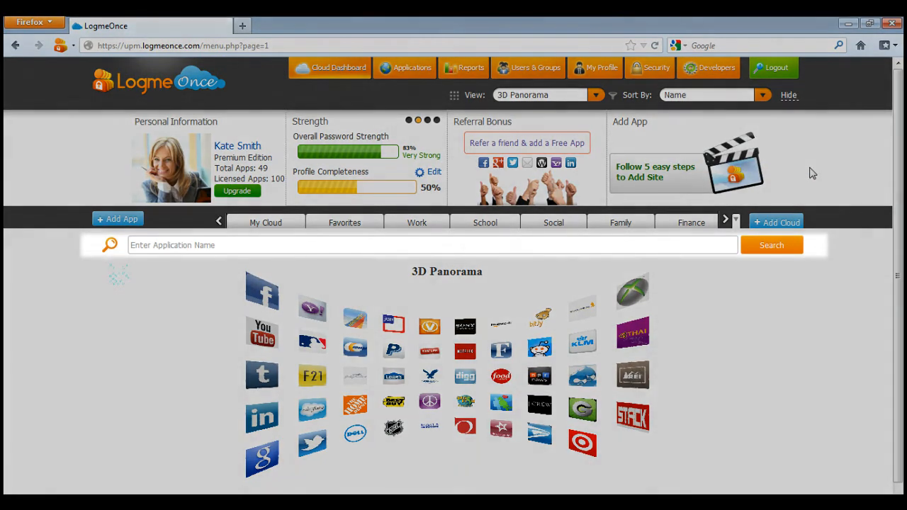
Step: Drag the Dell app onto the Work group tab and open Work to confirm it
left_click(425, 245)
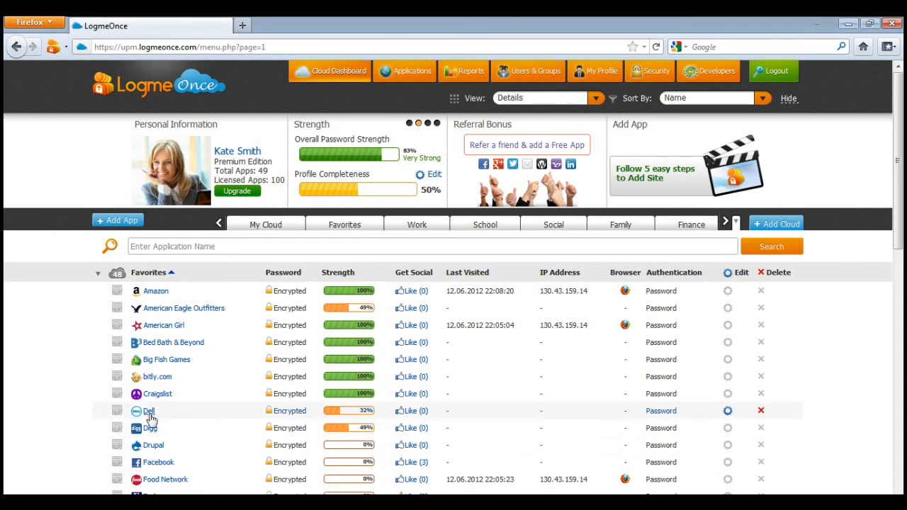
left_click(417, 224)
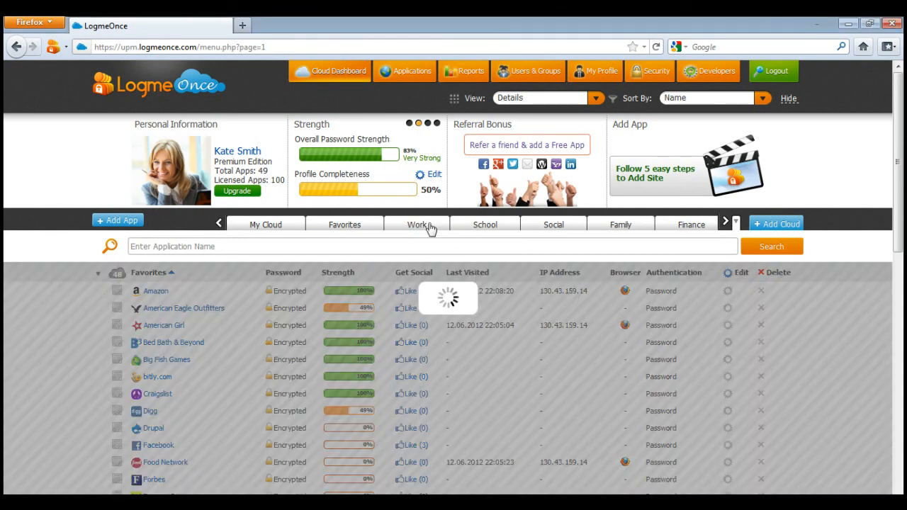
left_click(418, 224)
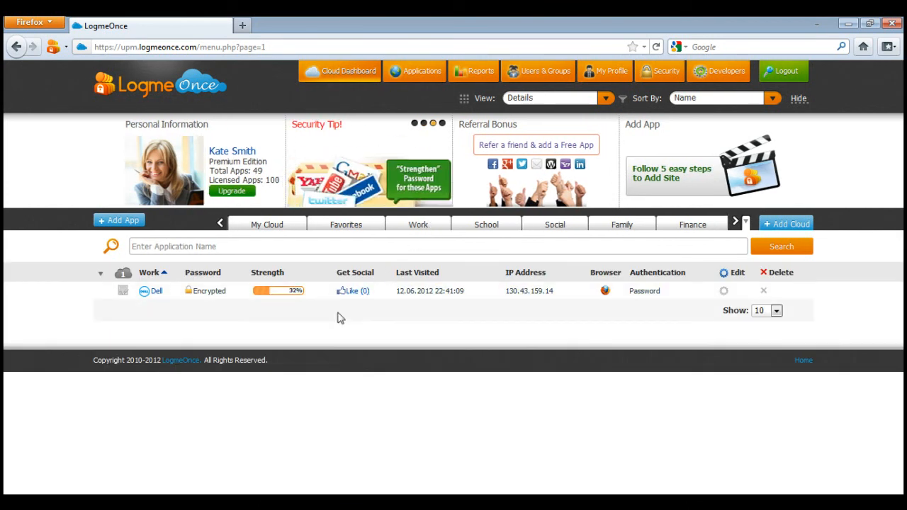